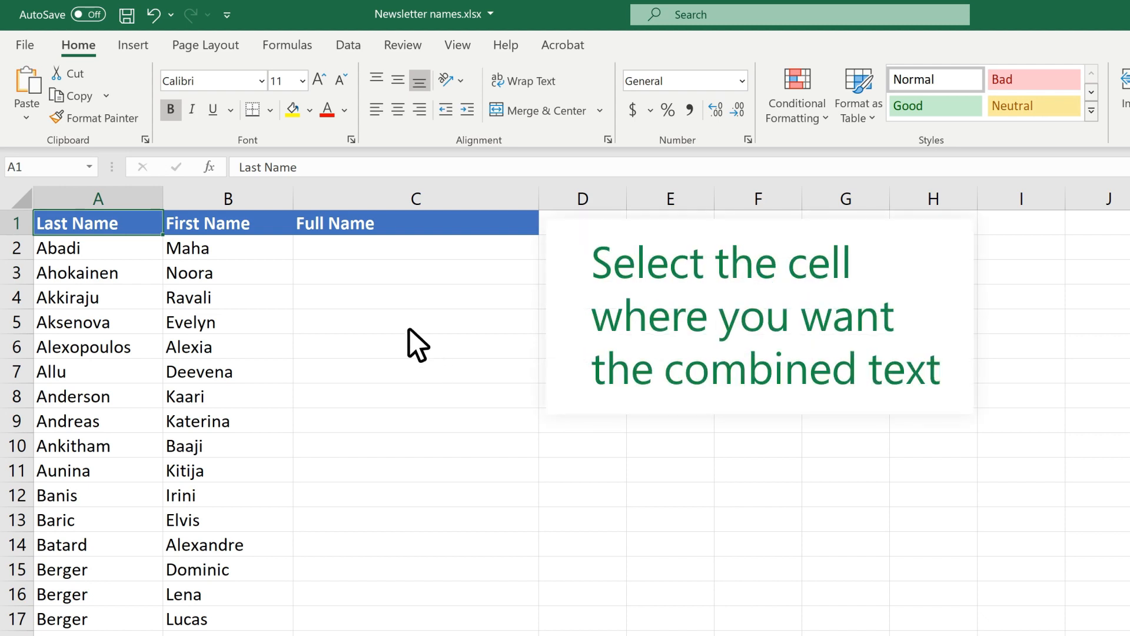
Begin a formula in C2 that points to the first name Maha in B2
{"action": "left_click", "coordinate": [416, 247]}
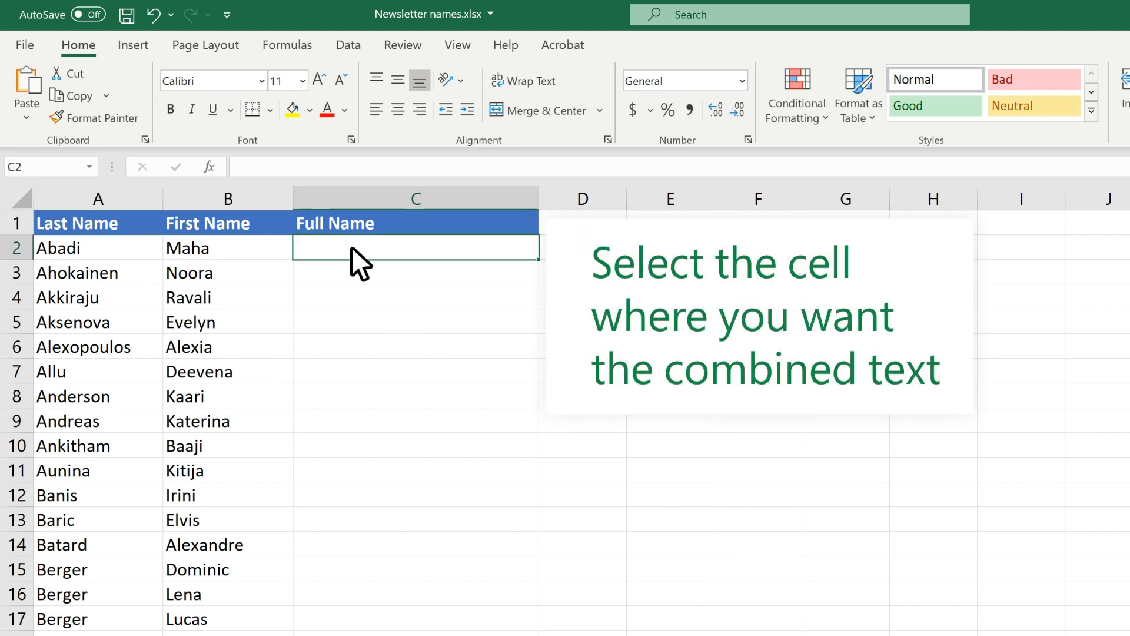
{"action": "type", "text": "=B2"}
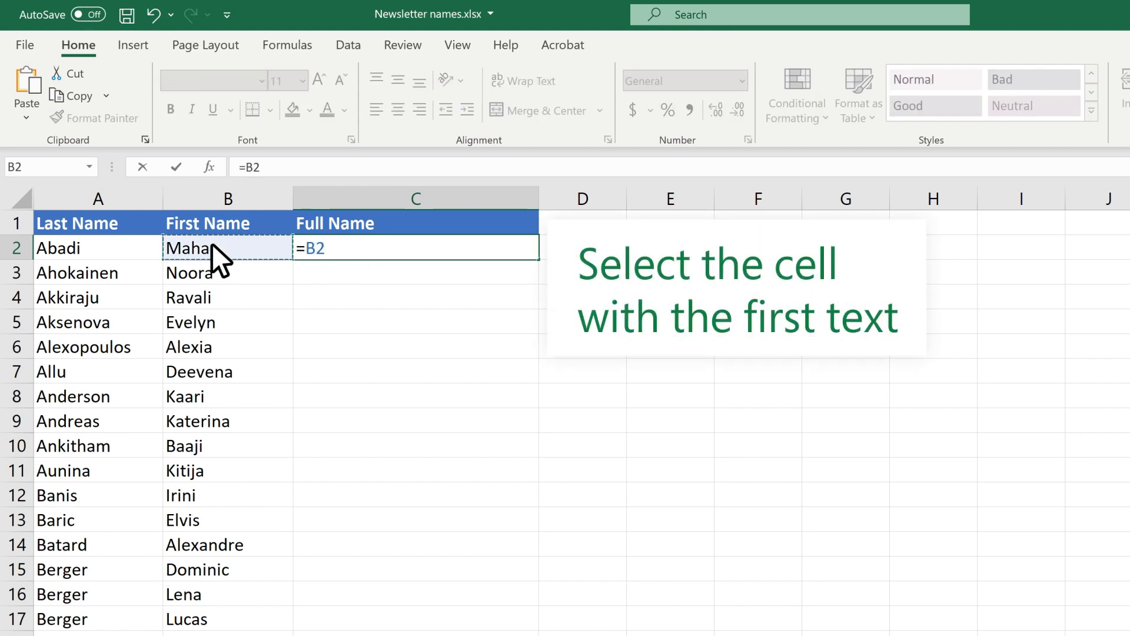
Join B2, a space and the last name A2 with & operators and enter the formula
{"action": "type", "text": "&"}
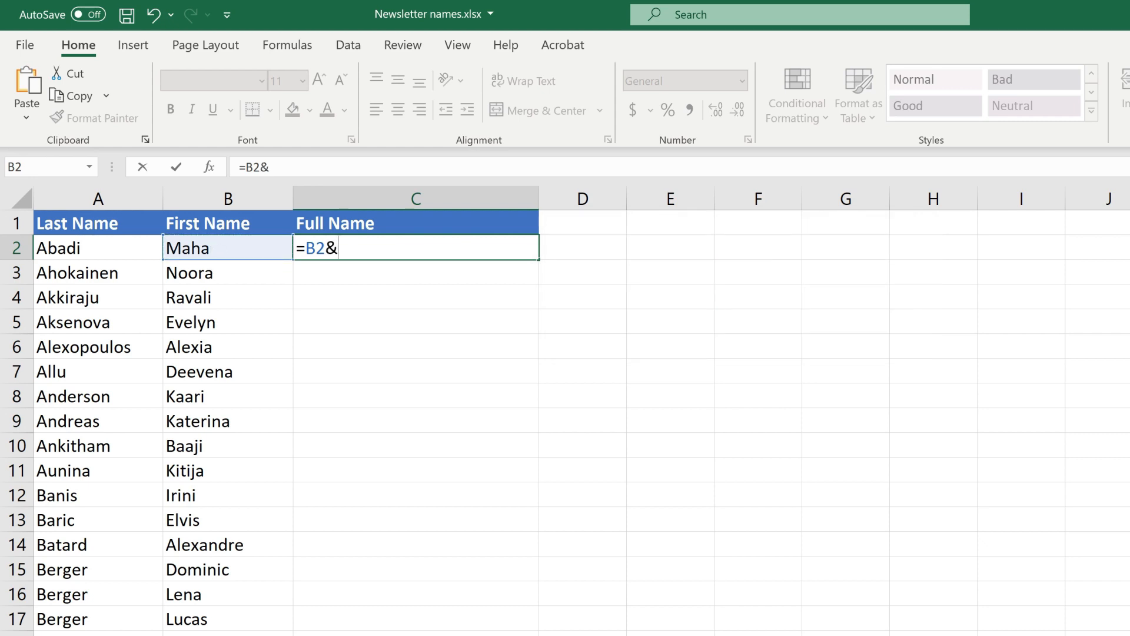
{"action": "type", "text": "\" \""}
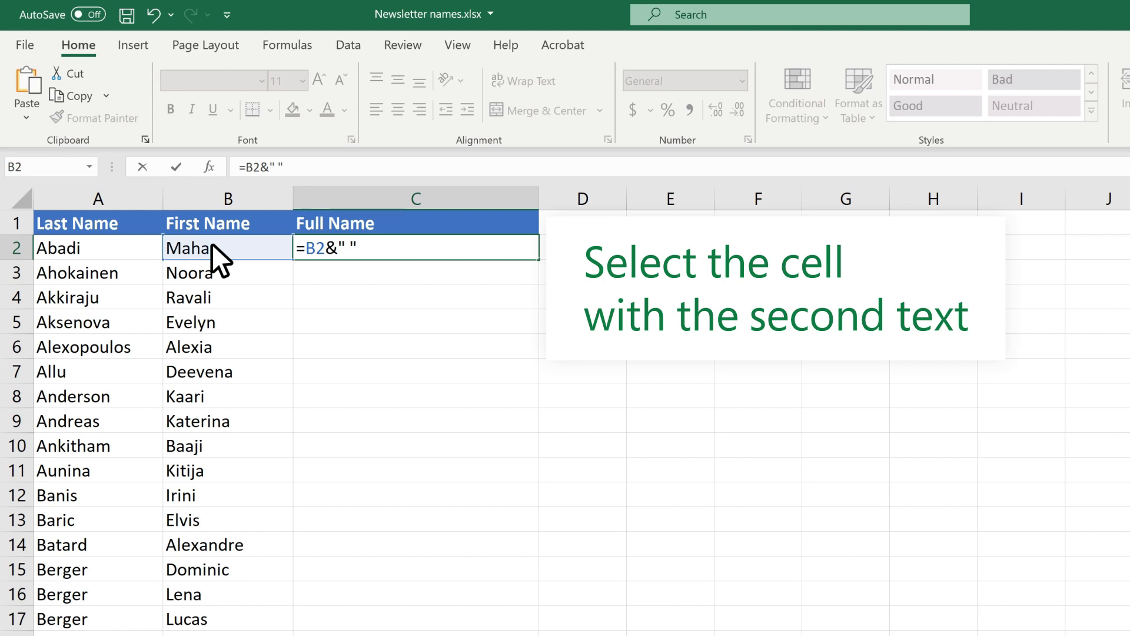
{"action": "type", "text": "&"}
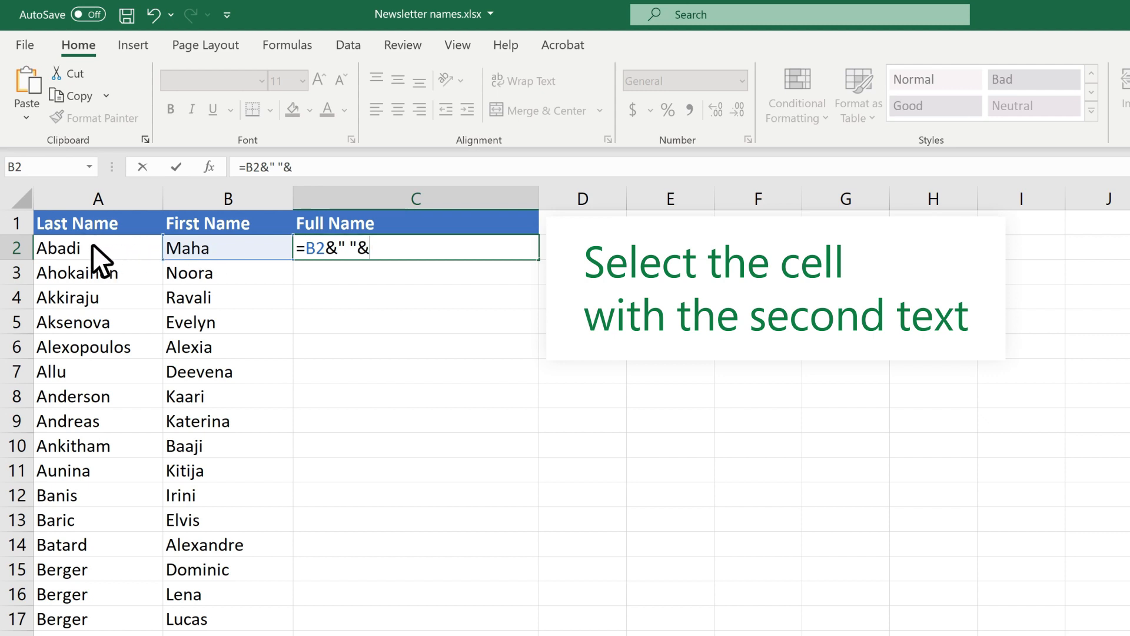
{"action": "left_click", "coordinate": [97, 247]}
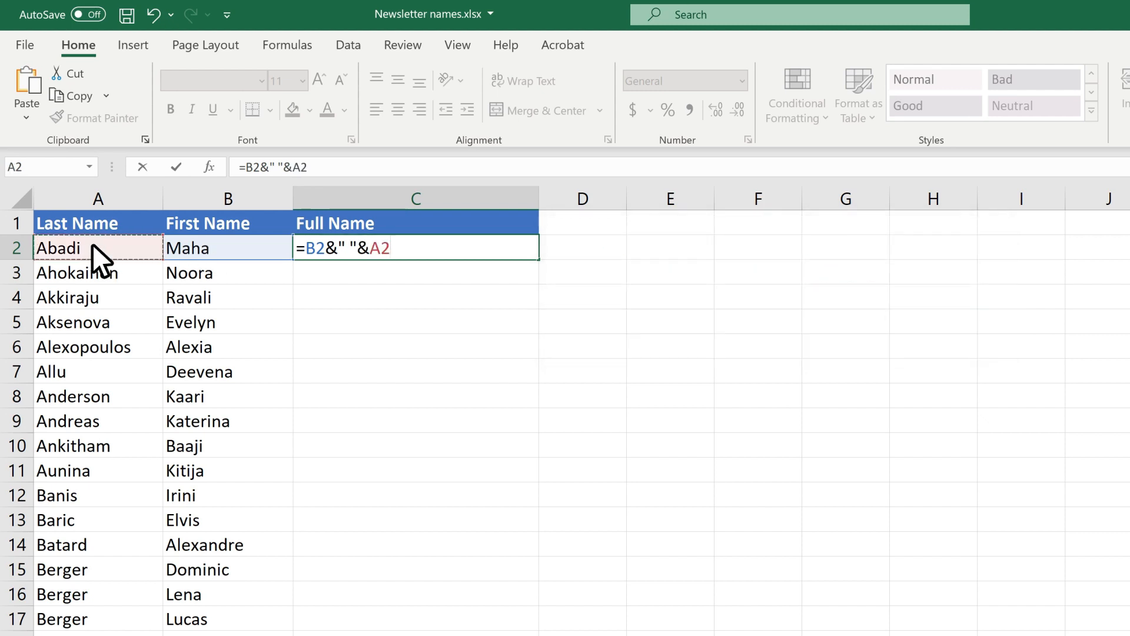
{"action": "key", "text": "Enter"}
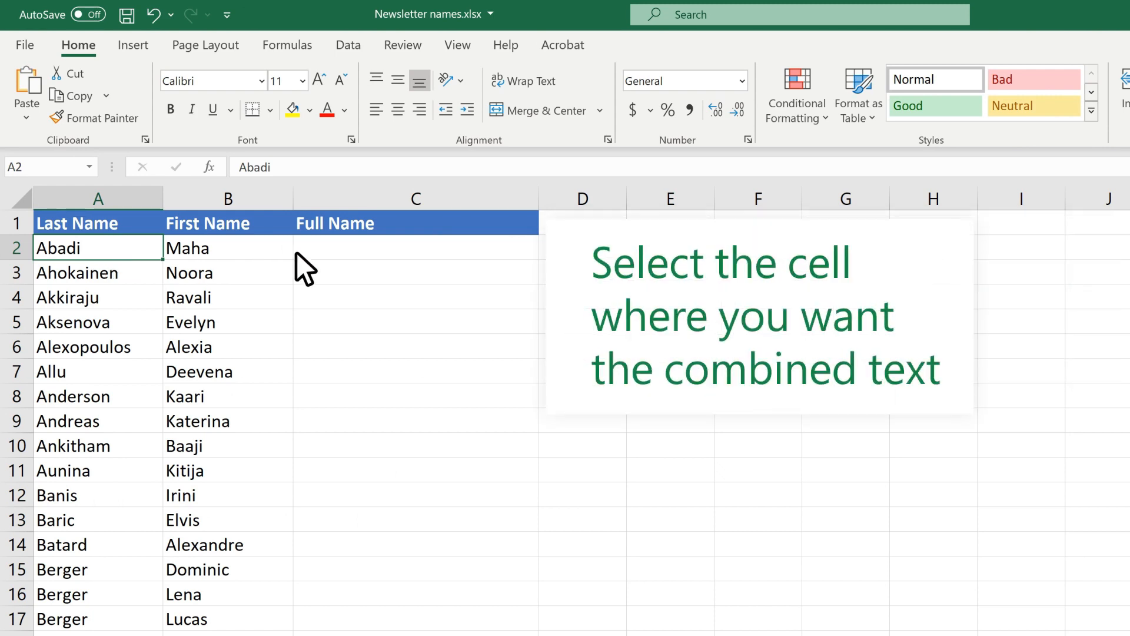
Start =CONCAT in C2 referencing the last name in A2
{"action": "left_click", "coordinate": [416, 247]}
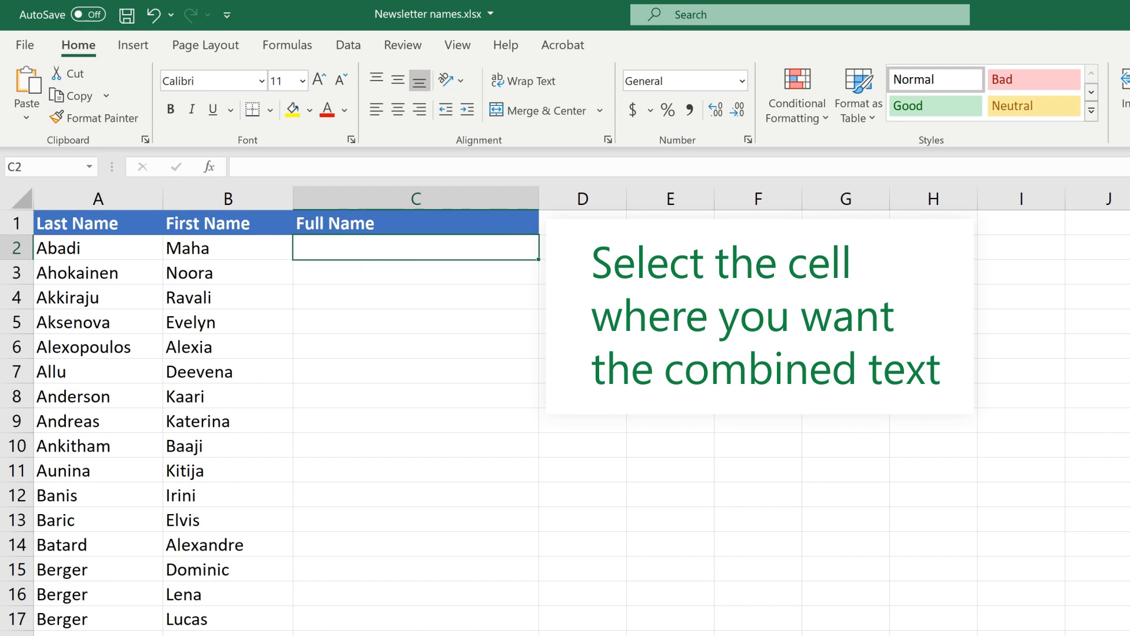
{"action": "type", "text": "=CONCAT(A2"}
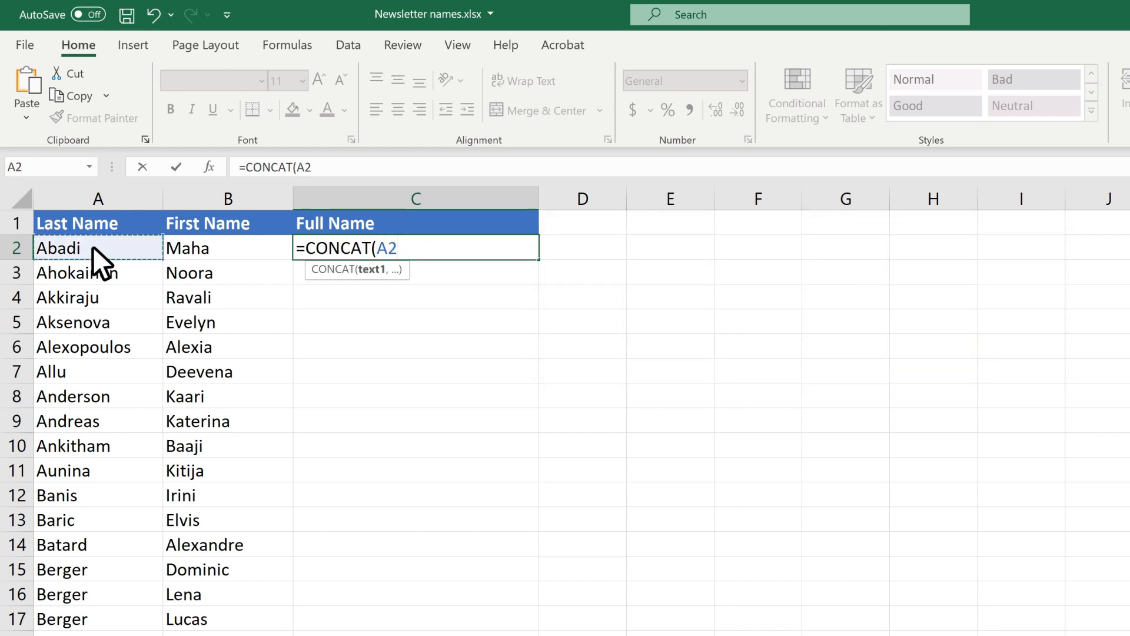
Finish CONCAT with " Family" so C2 displays 'Abadi Family'
{"action": "type", "text": ","}
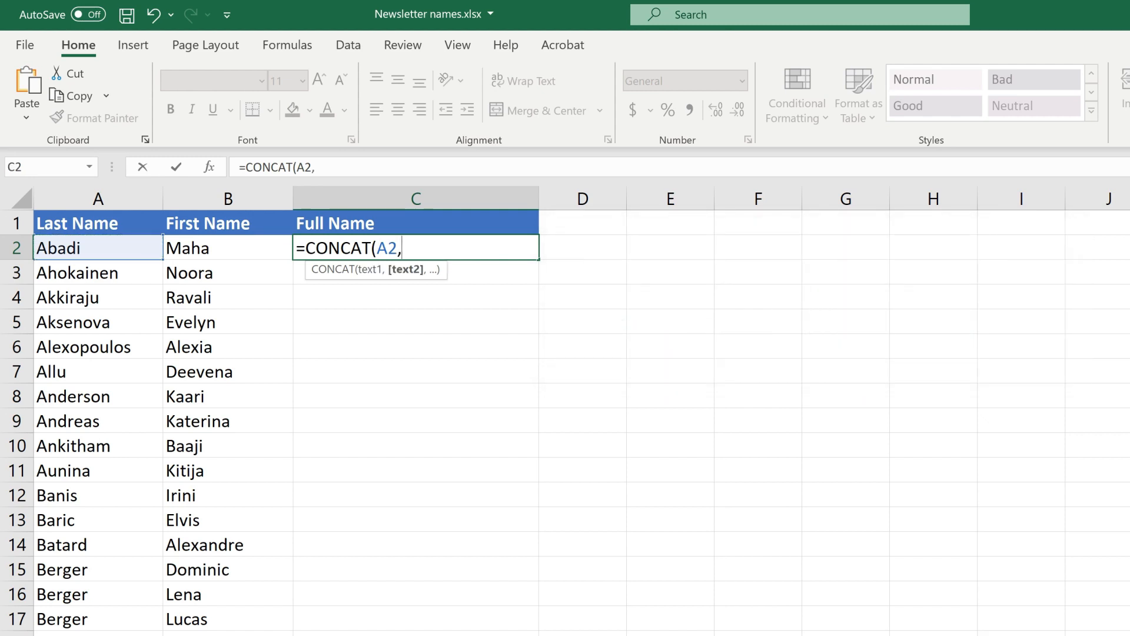
{"action": "type", "text": "\" Family"}
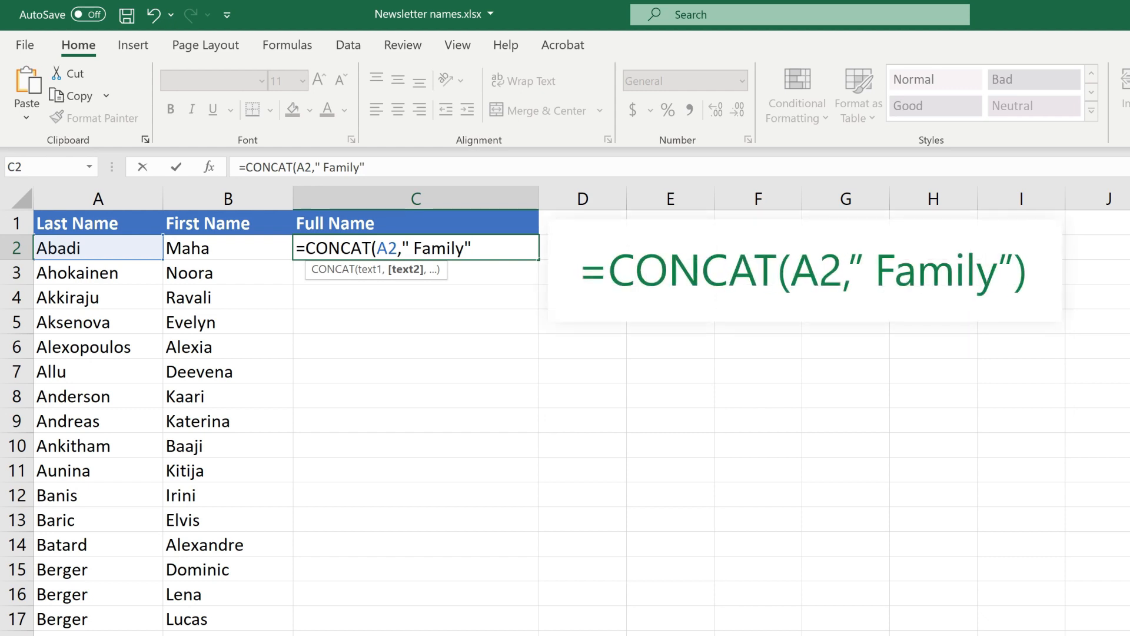
{"action": "type", "text": ")"}
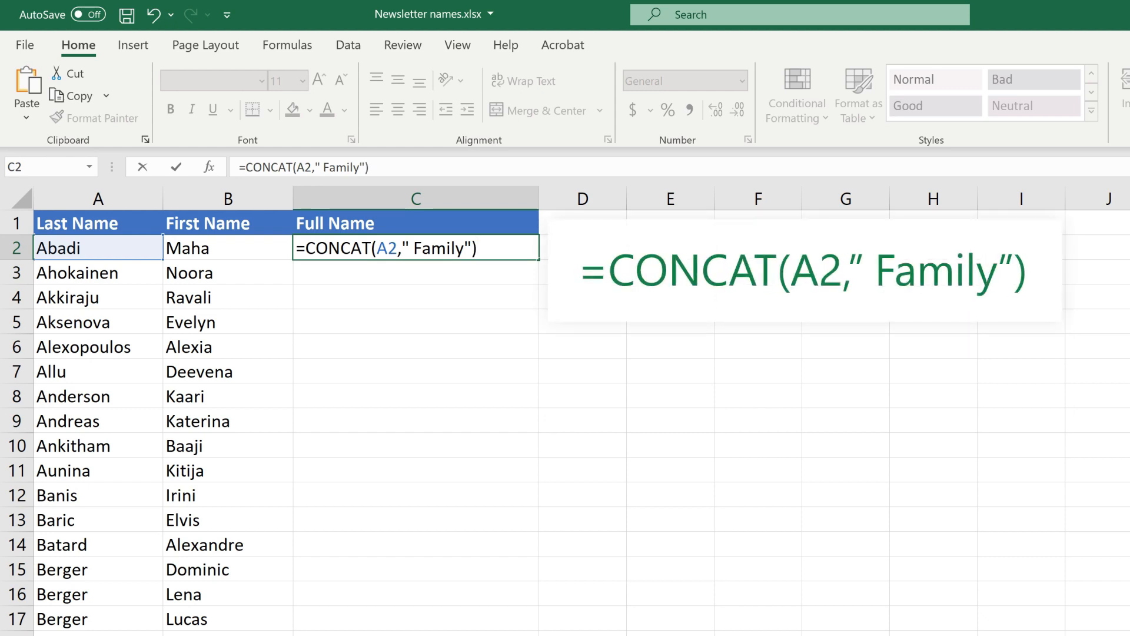
{"action": "key", "text": "enter"}
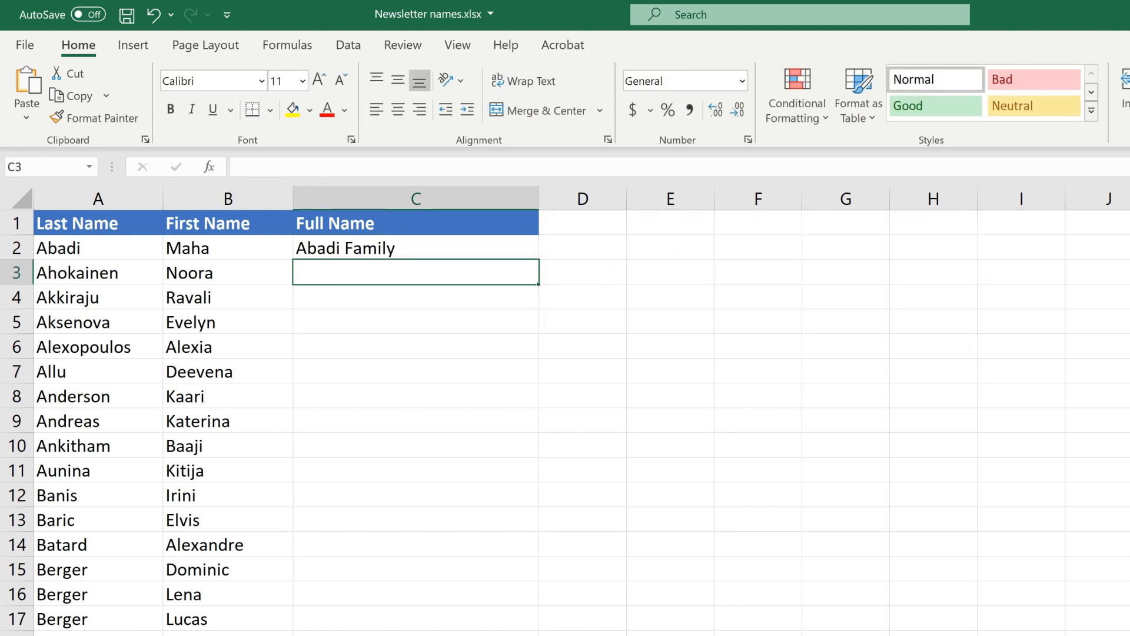